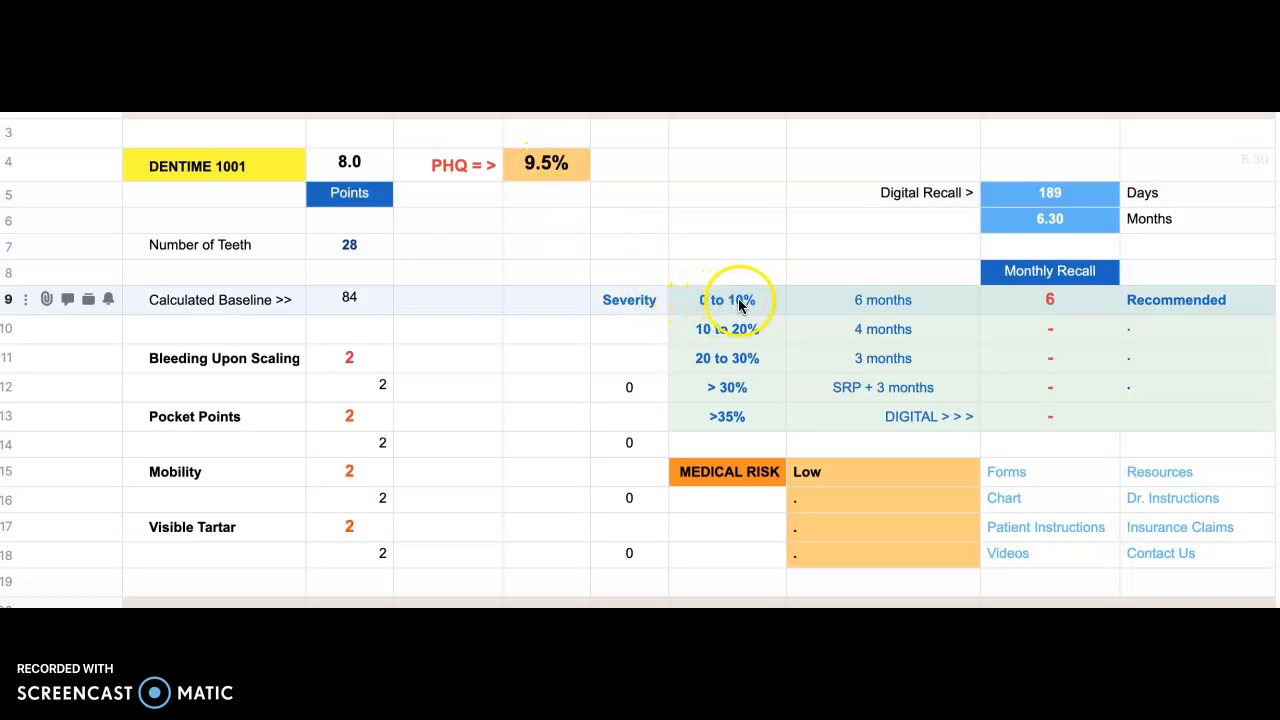
{"action": "mouse_move", "coordinate": [878, 304]}
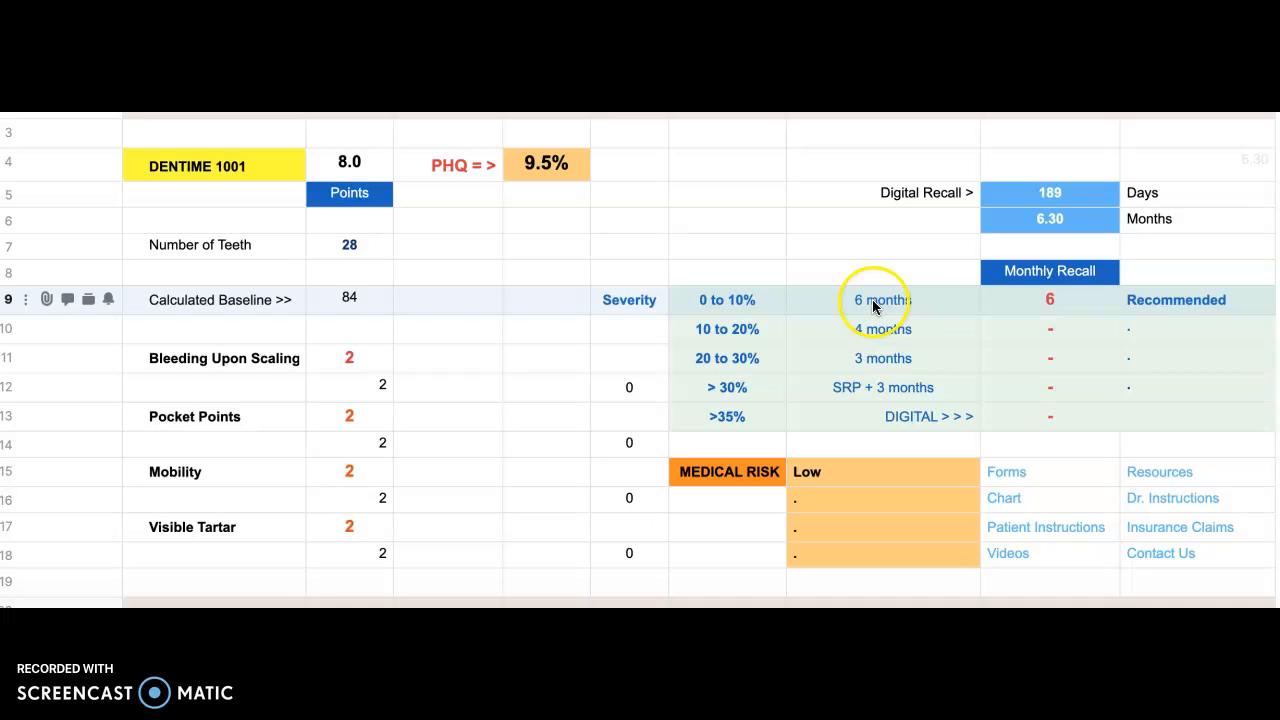
{"action": "mouse_move", "coordinate": [1048, 304]}
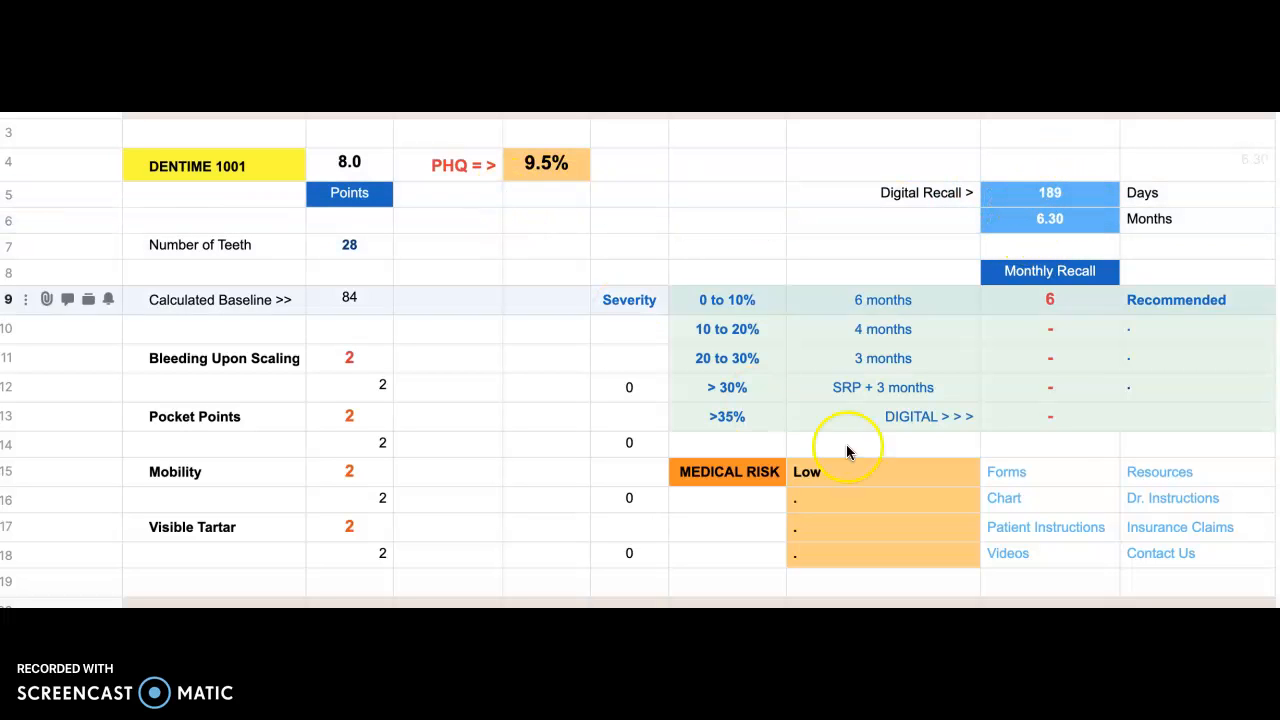
{"action": "mouse_move", "coordinate": [1068, 306]}
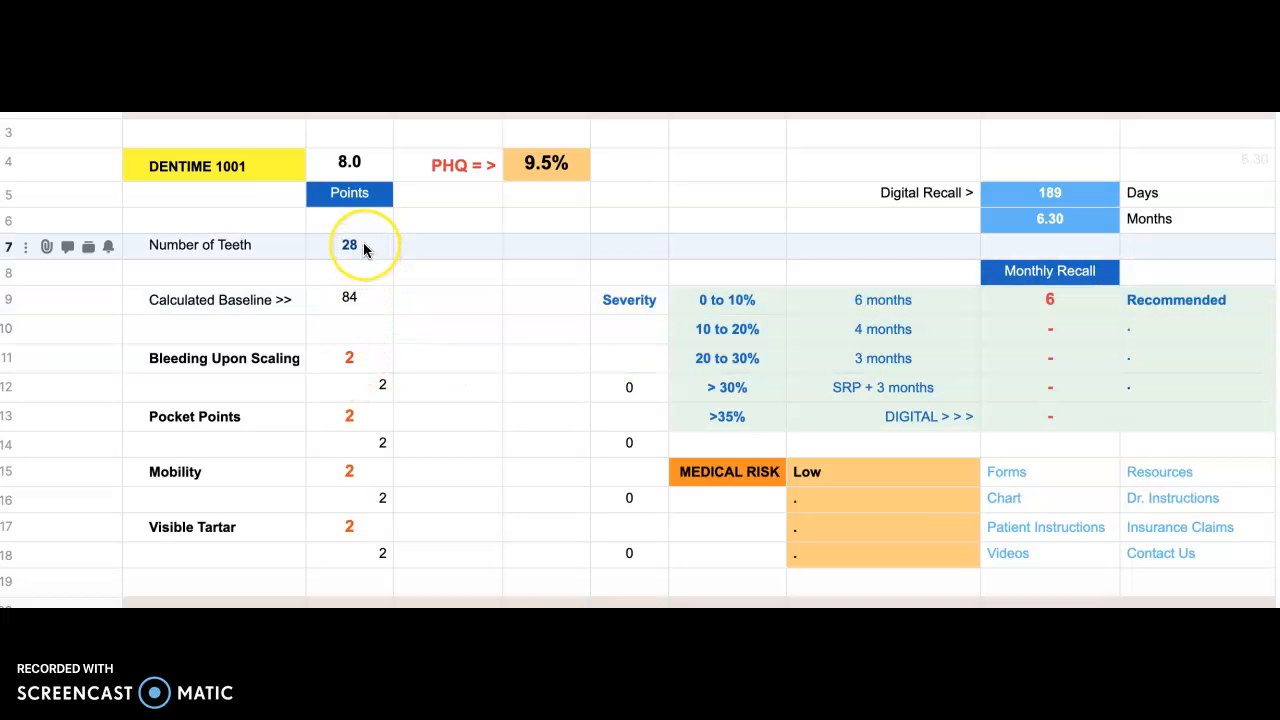
- Choose 24 for Number of Teeth, giving baseline 72, PHQ 11.1% and 162-day recall
{"action": "left_click", "coordinate": [380, 244]}
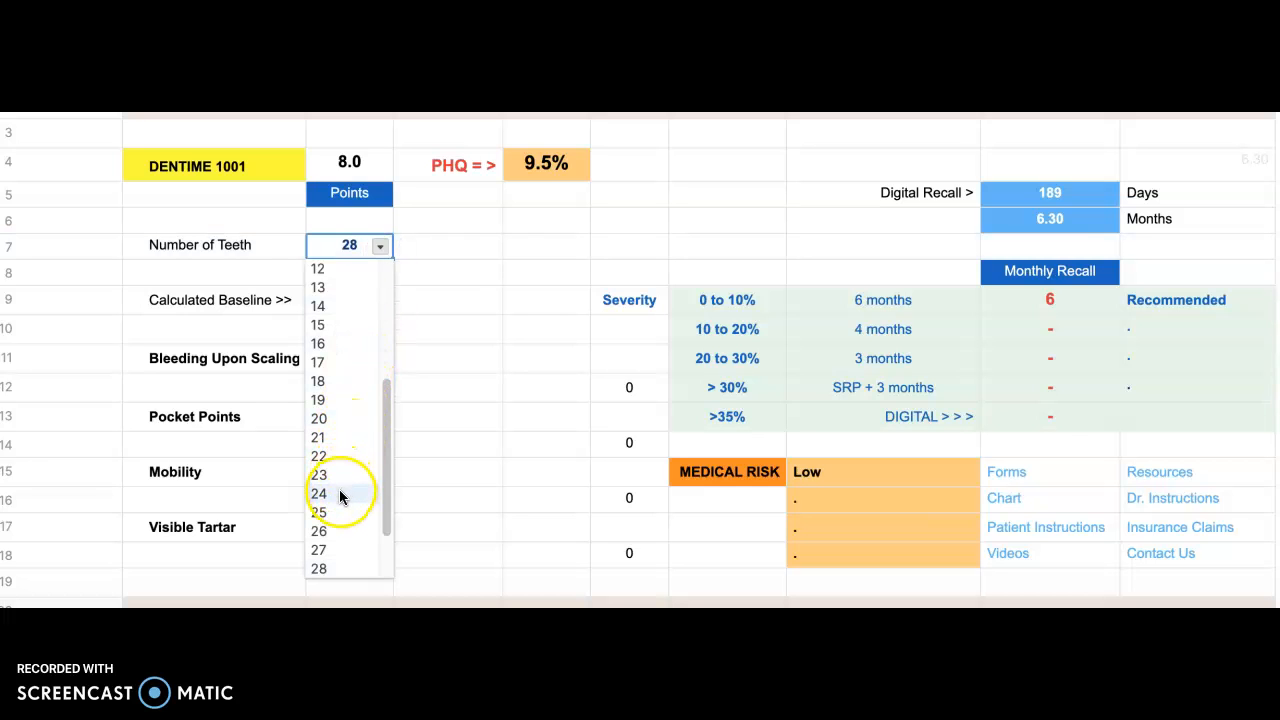
{"action": "left_click", "coordinate": [318, 492]}
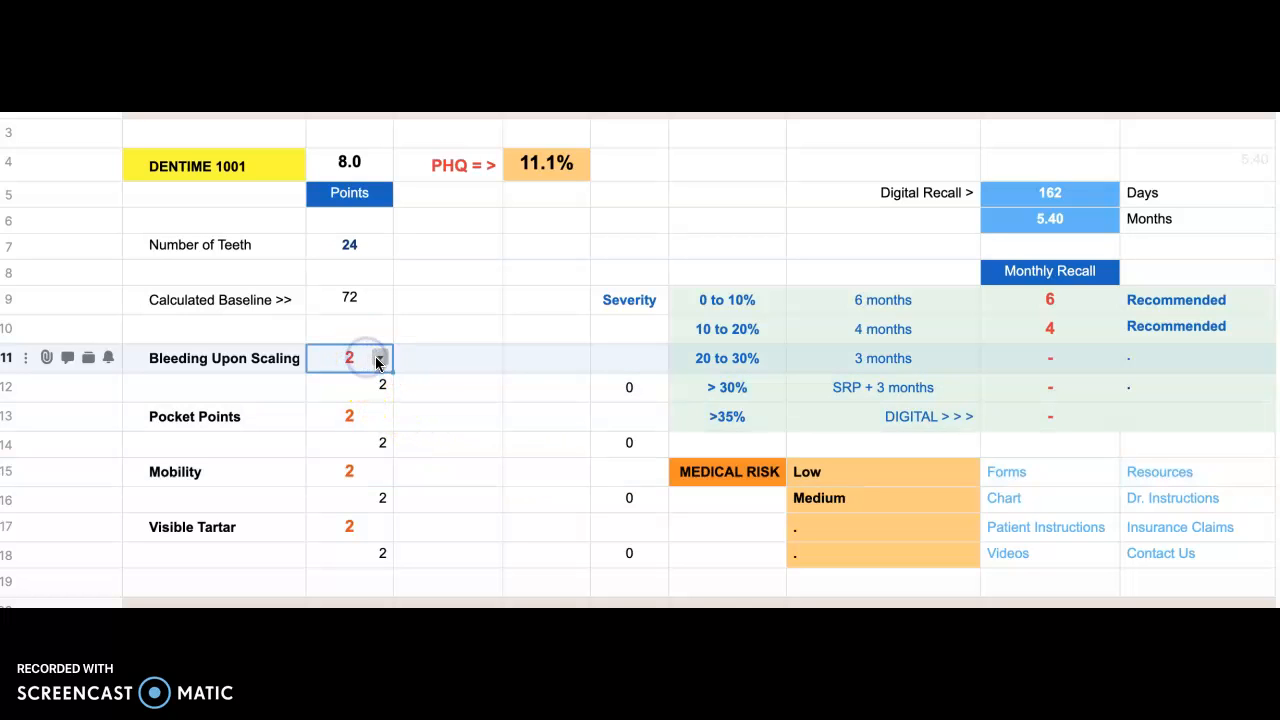
- Choose 10 for Bleeding Upon Scaling, giving 16 points, PHQ 22.2% and 81-day recall
{"action": "left_click", "coordinate": [380, 358]}
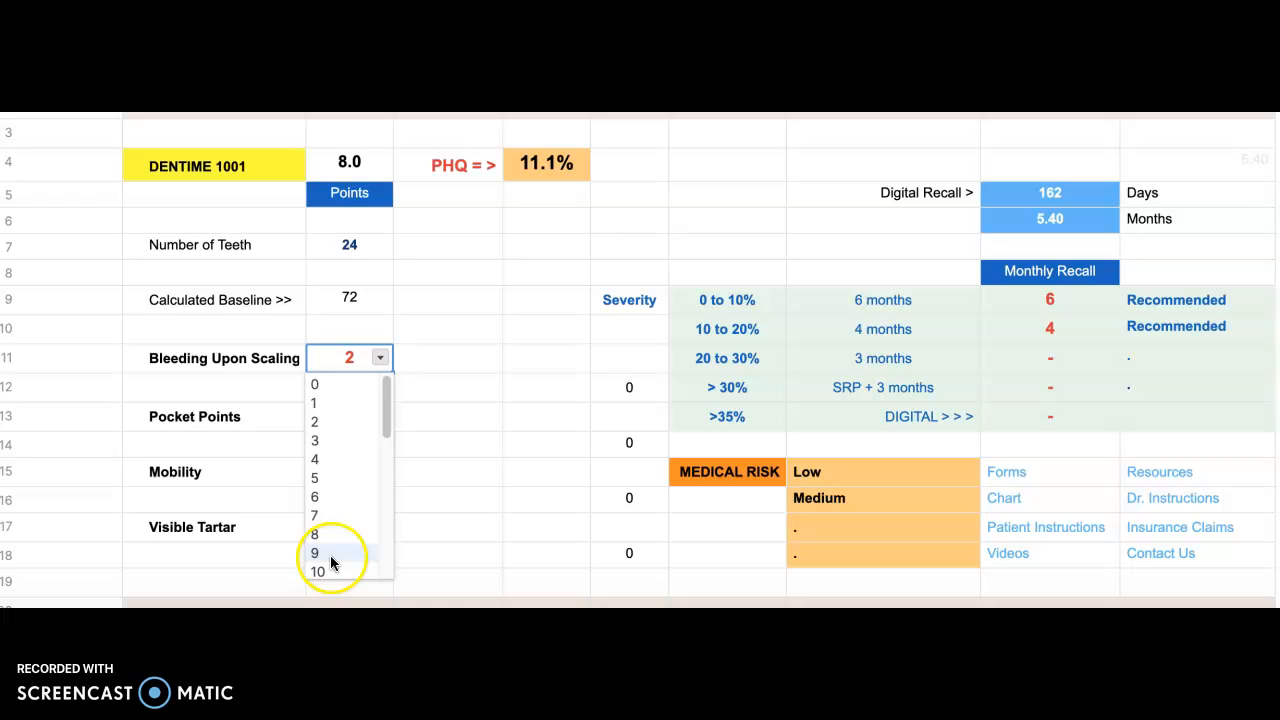
{"action": "left_click", "coordinate": [316, 572]}
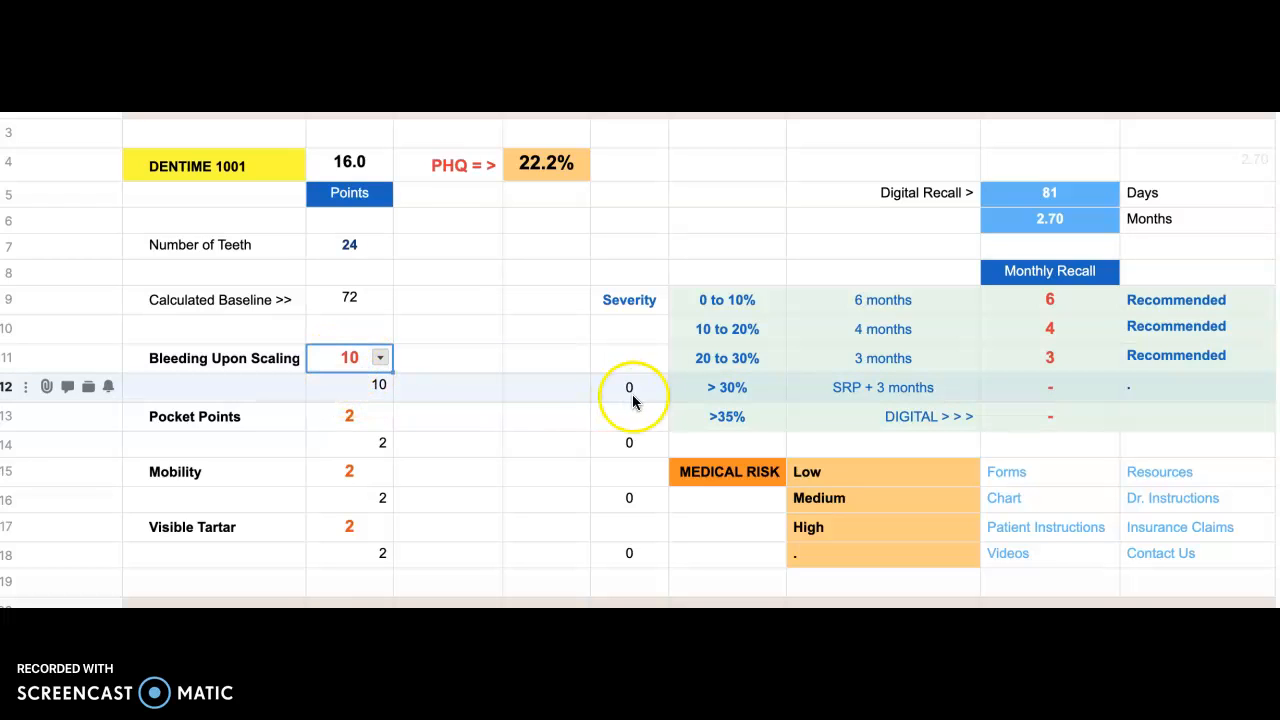
{"action": "left_click", "coordinate": [656, 388]}
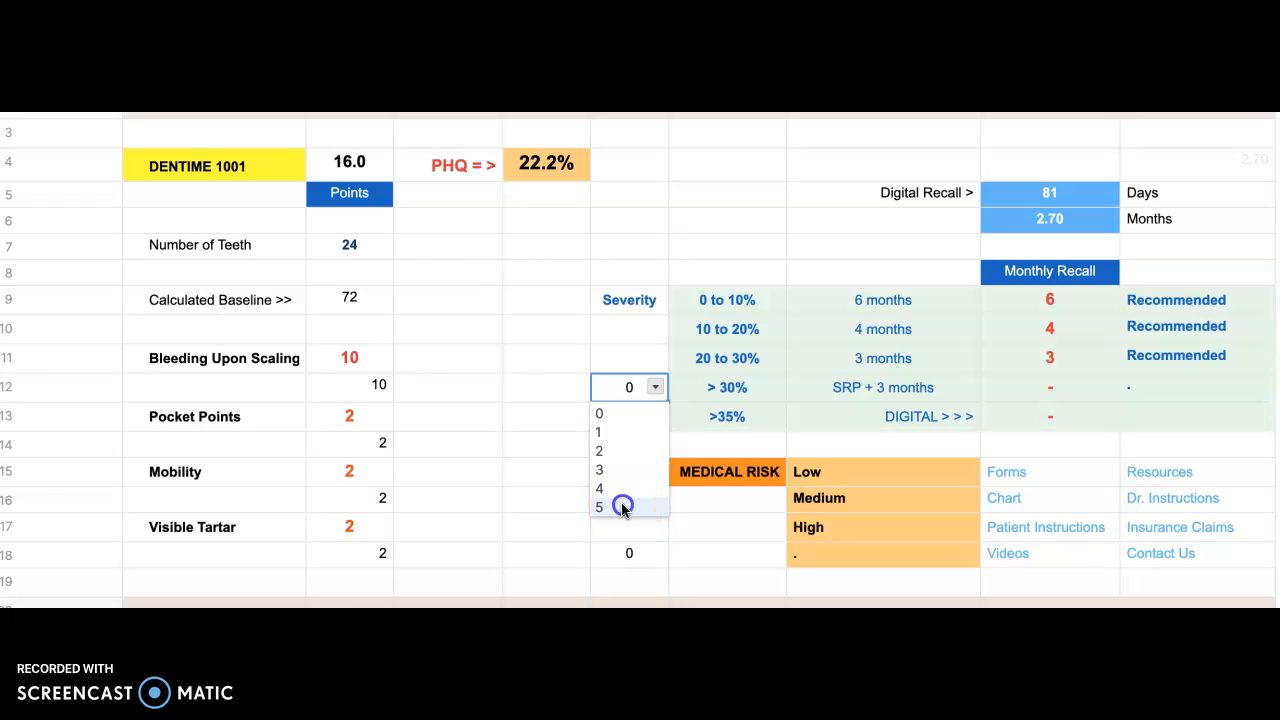
- Choose 5 for the row 12 bleeding severity, raising points to 21.0 and PHQ to 29.2%
{"action": "left_click", "coordinate": [598, 508]}
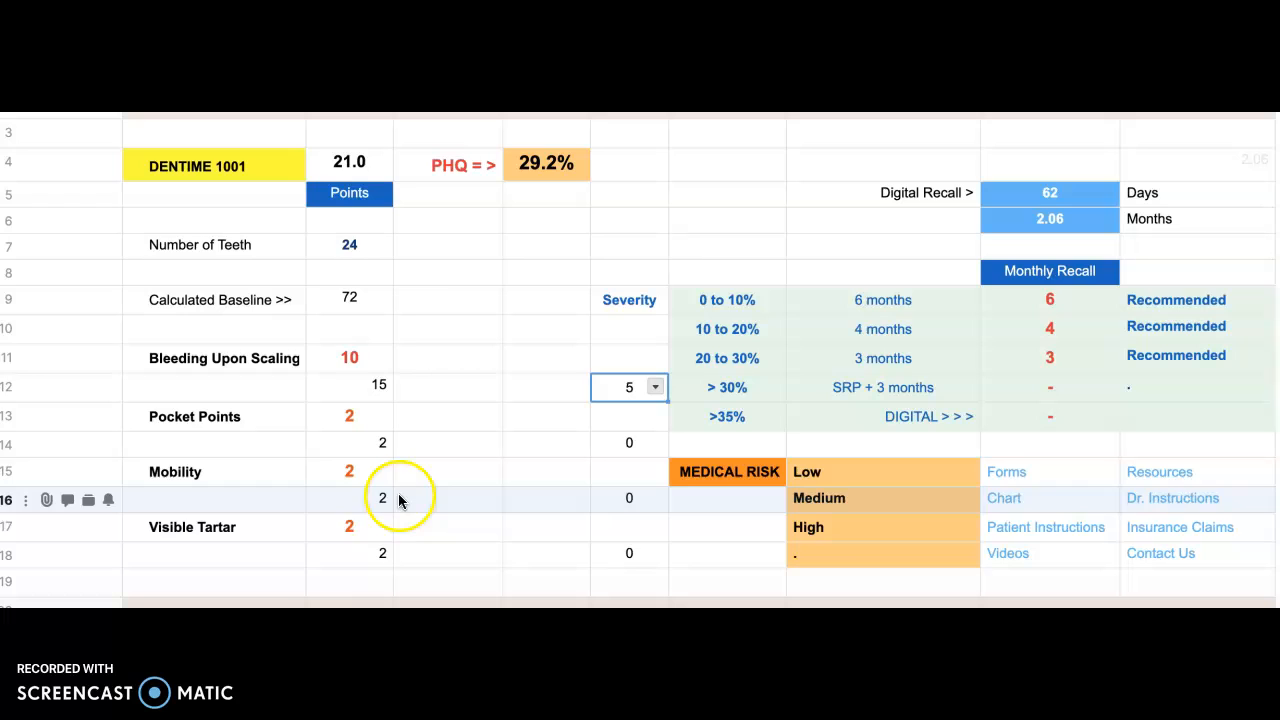
{"action": "left_click", "coordinate": [380, 526]}
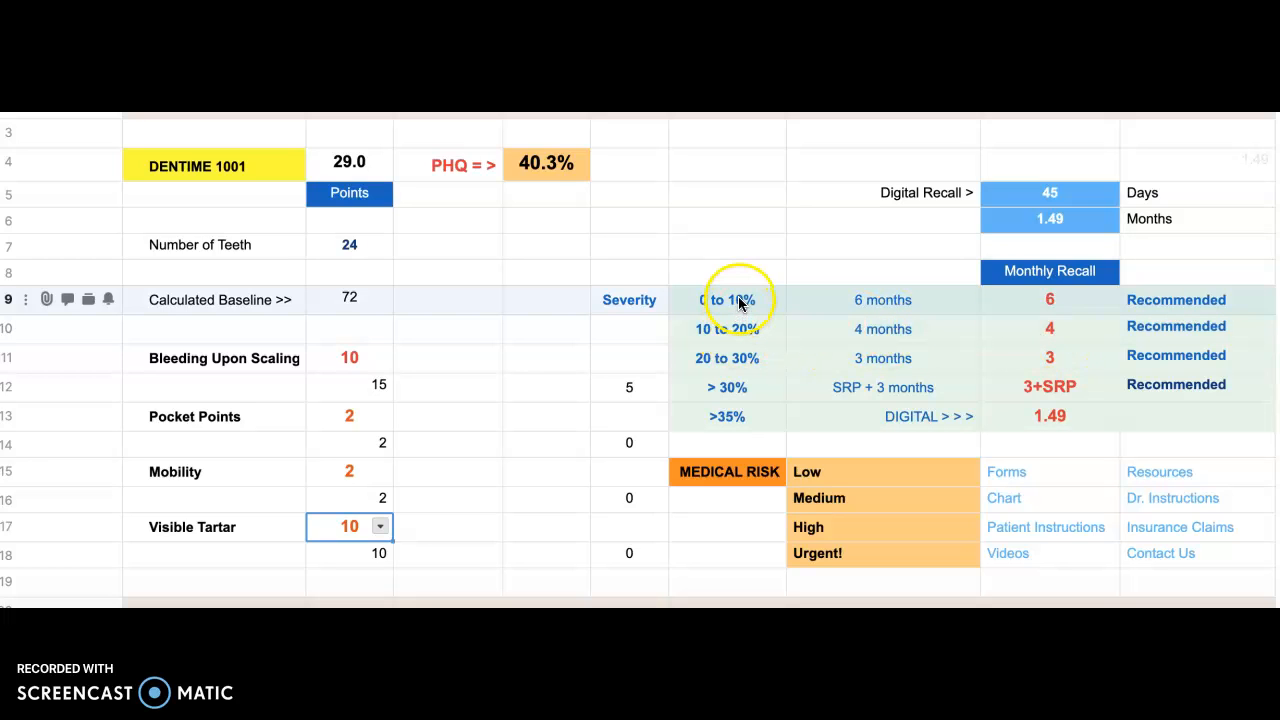
{"action": "mouse_move", "coordinate": [1012, 300]}
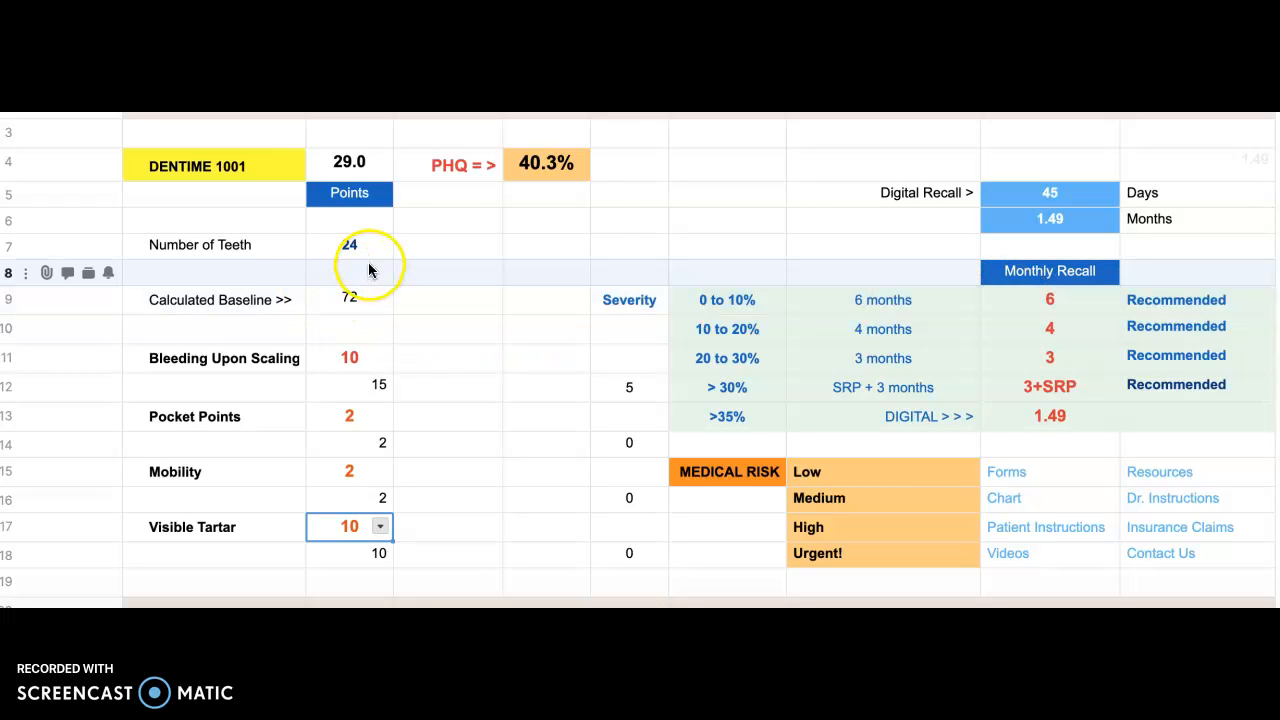
- Reset Number of Teeth to 28
{"action": "left_click", "coordinate": [348, 244]}
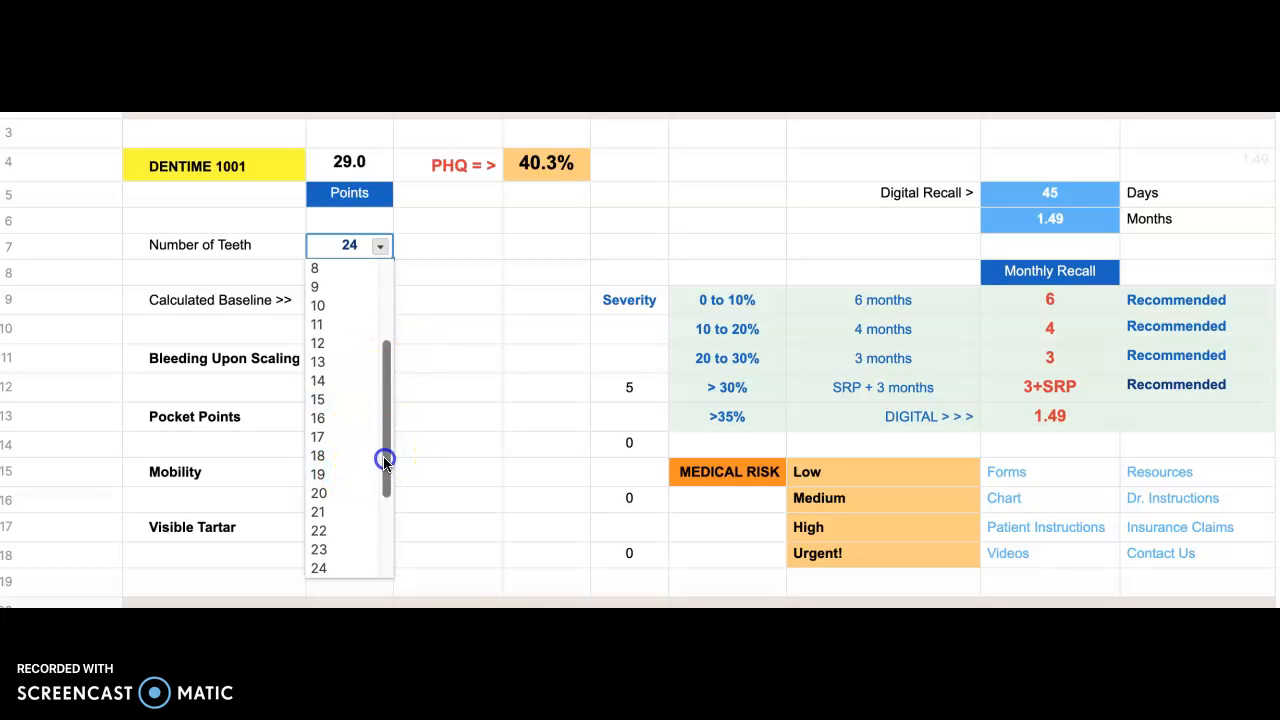
{"action": "scroll", "scroll_direction": "down", "scroll_amount": 3}
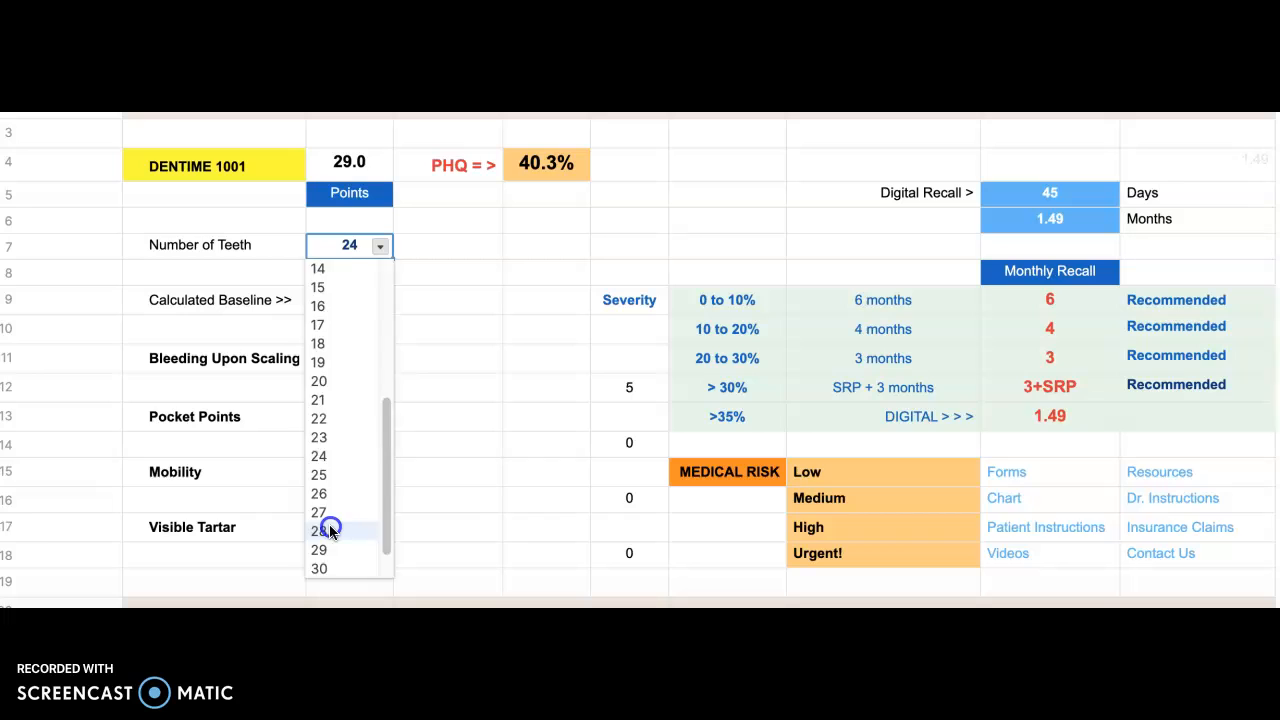
{"action": "left_click", "coordinate": [318, 532]}
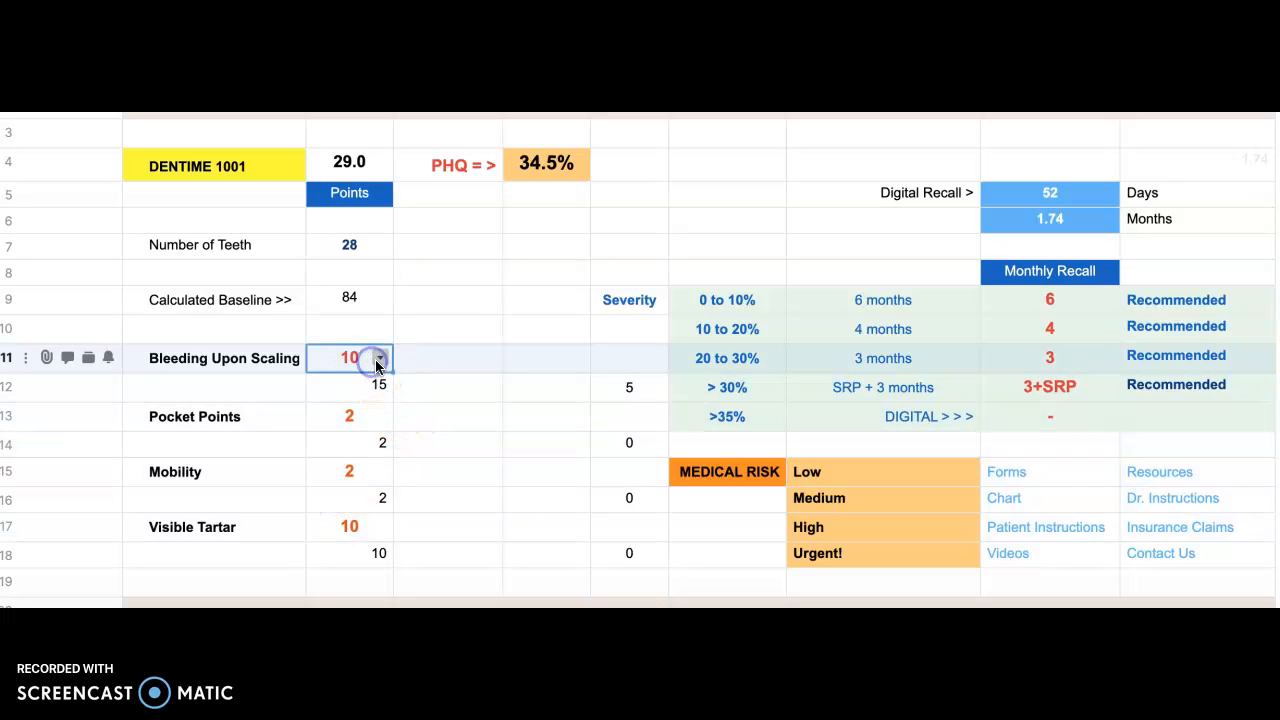
- Reset Bleeding Upon Scaling to 2, giving 16 points, PHQ 19.0% and 95-day recall
{"action": "left_click", "coordinate": [380, 358]}
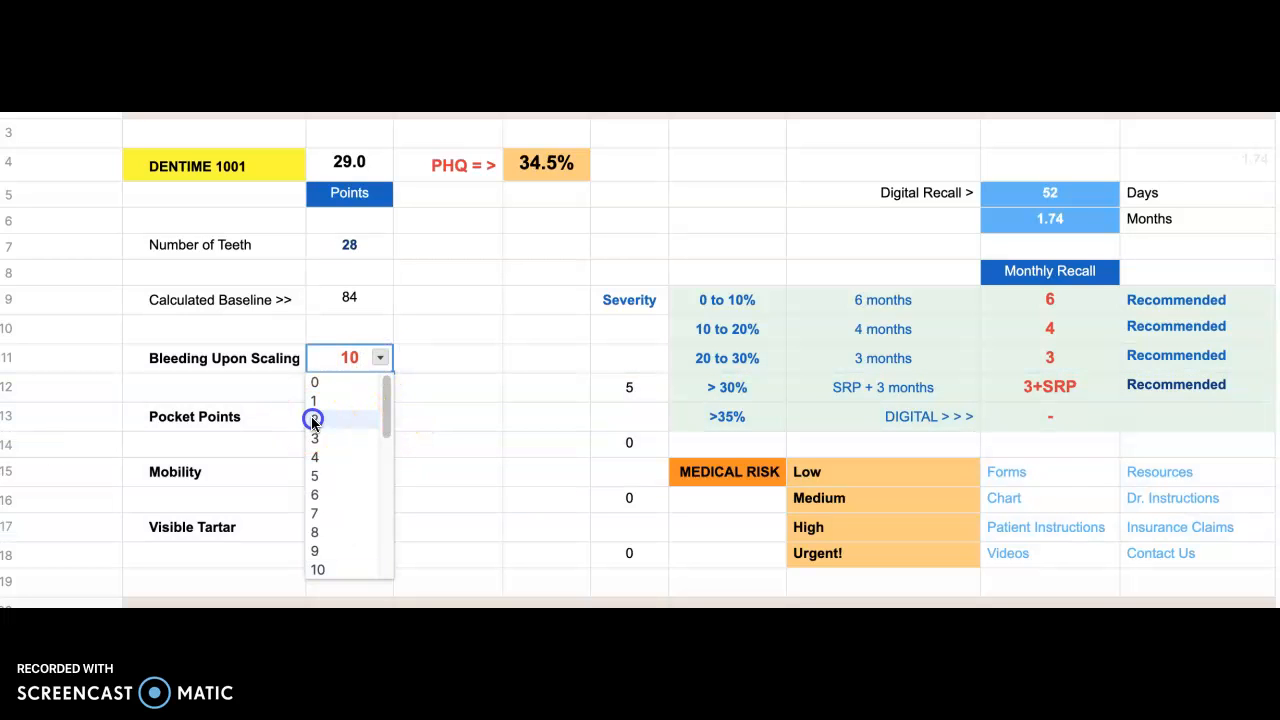
{"action": "left_click", "coordinate": [316, 418]}
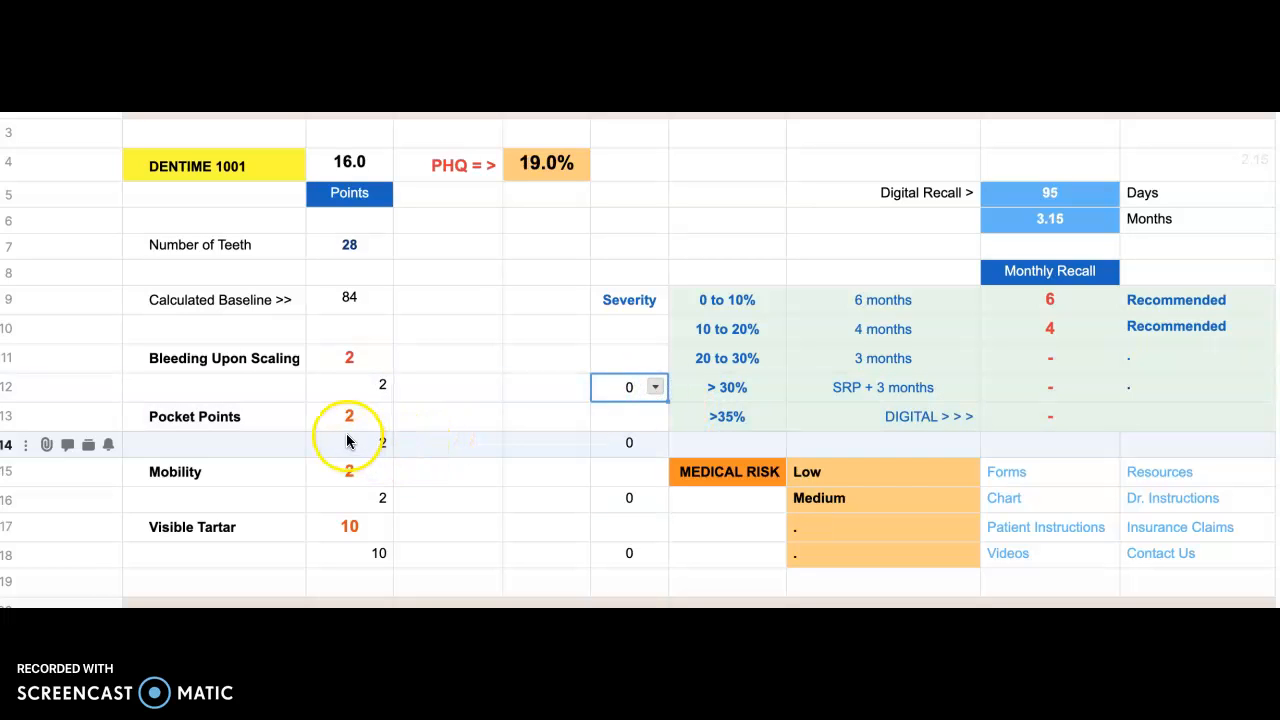
{"action": "left_click", "coordinate": [380, 526]}
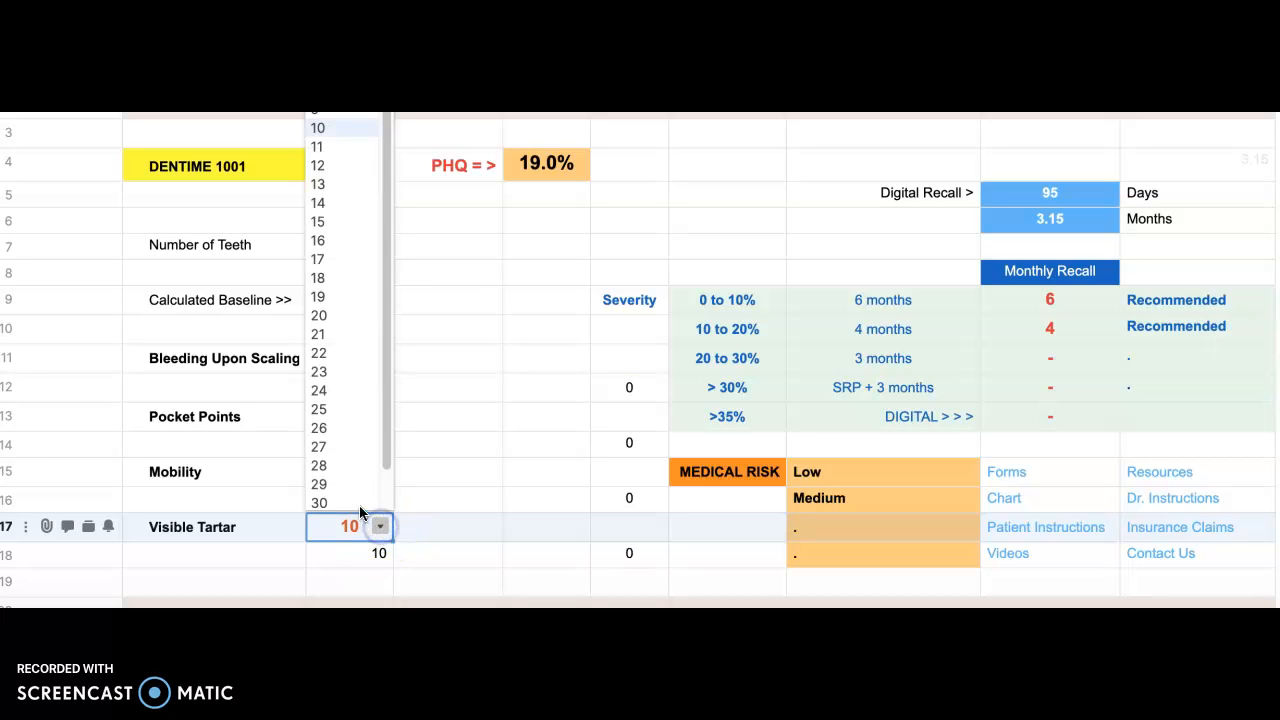